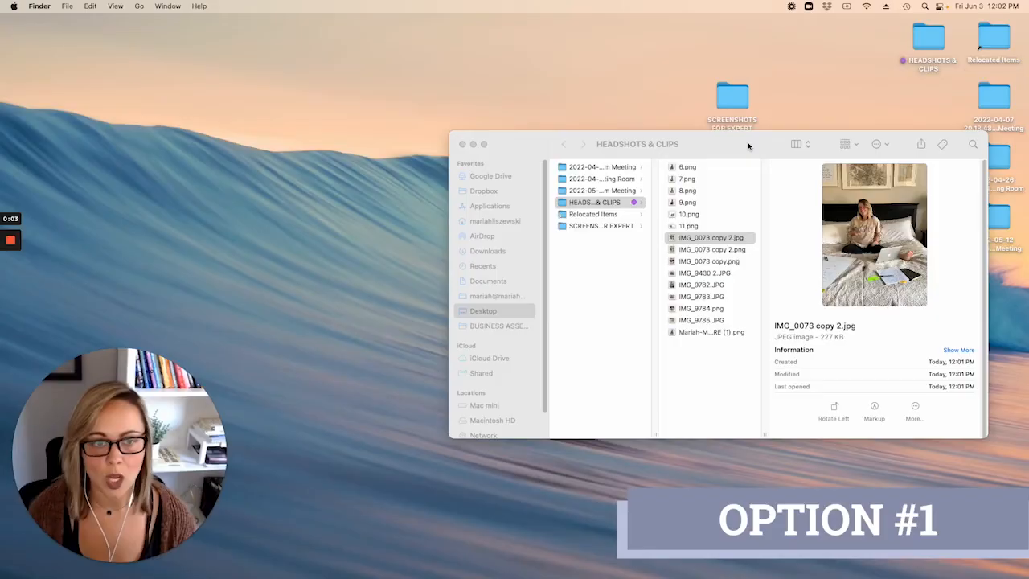
Select the photo IMG_0073 copy 2.jpg in the HEADSHOTS & CLIPS folder.
click(710, 238)
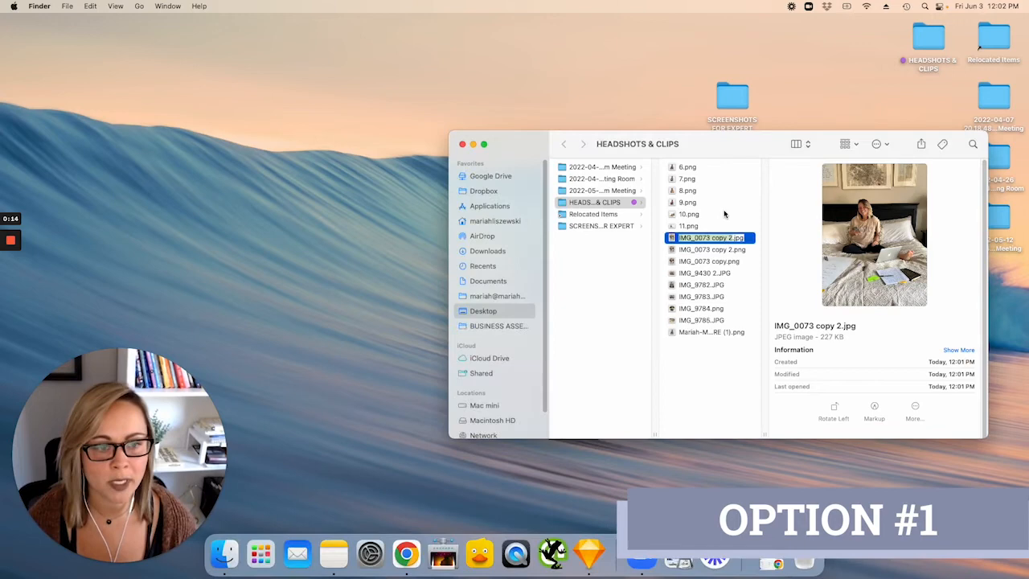
Open IMG_0073 copy 2.jpg in Preview with the markup tools showing.
double_click(710, 238)
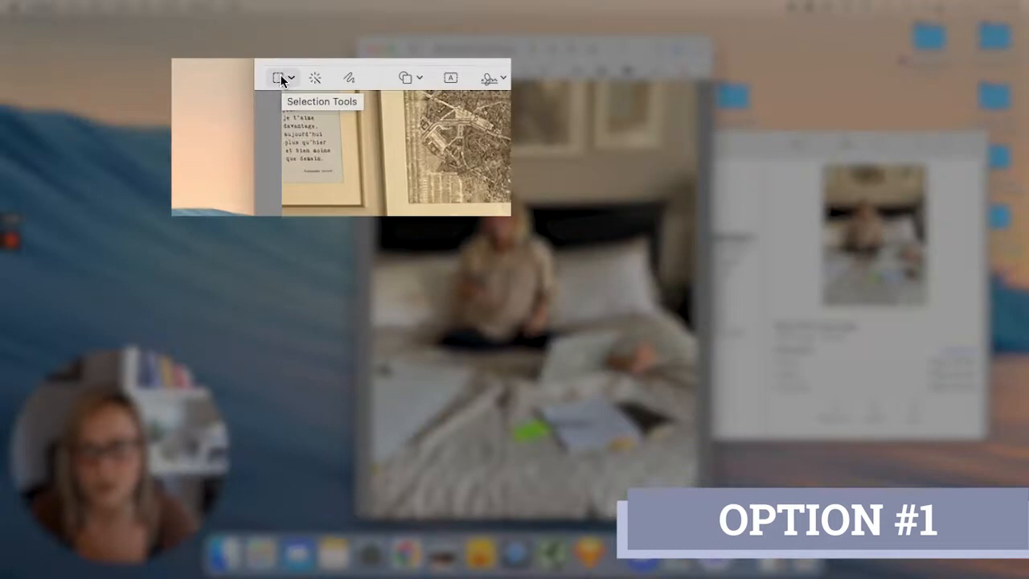
Switch Preview's selection shape to Elliptical Selection for marking a circle.
click(292, 77)
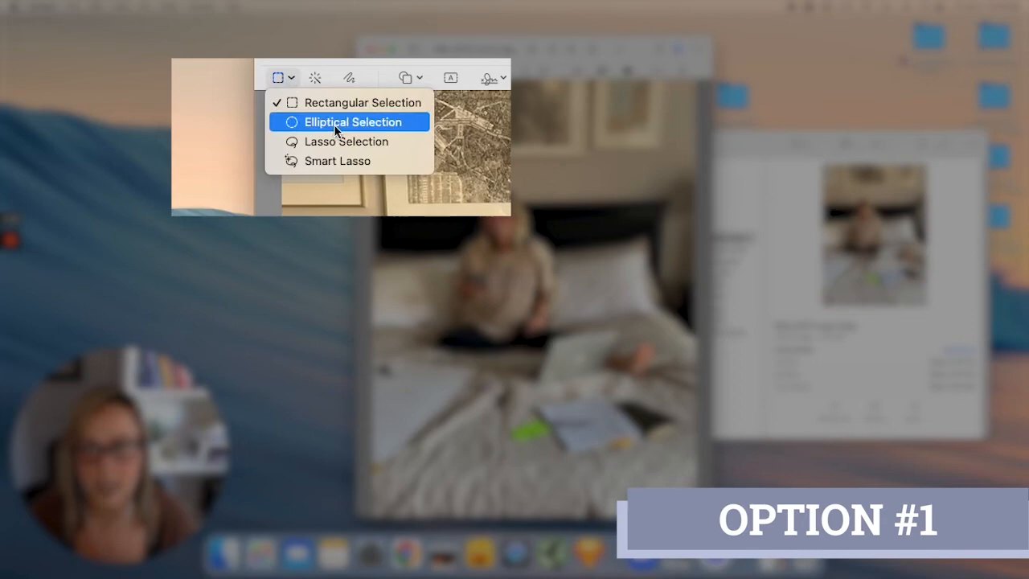
click(352, 122)
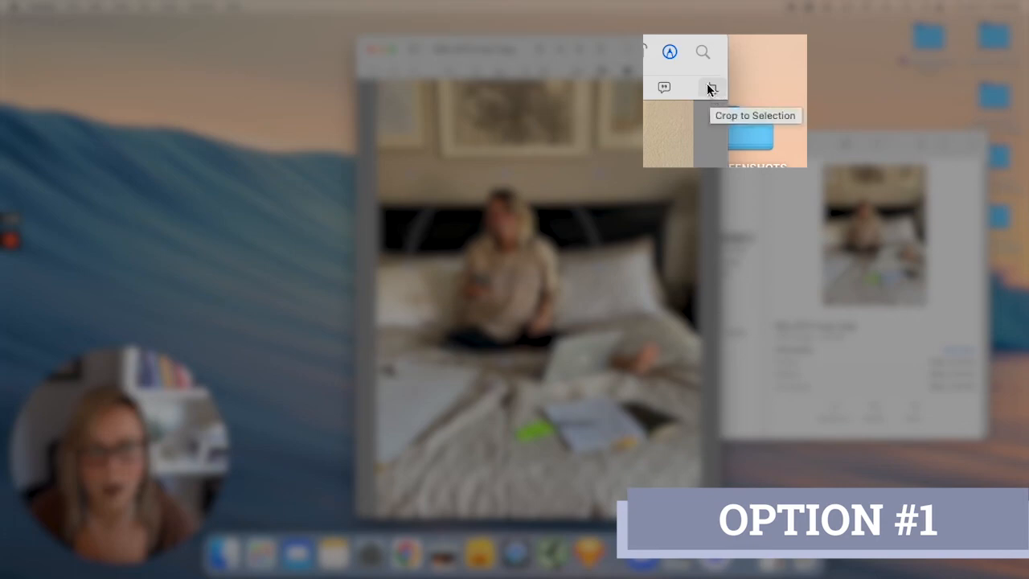
Crop the bedroom photo to the circular selection, prompting PNG conversion.
click(148, 6)
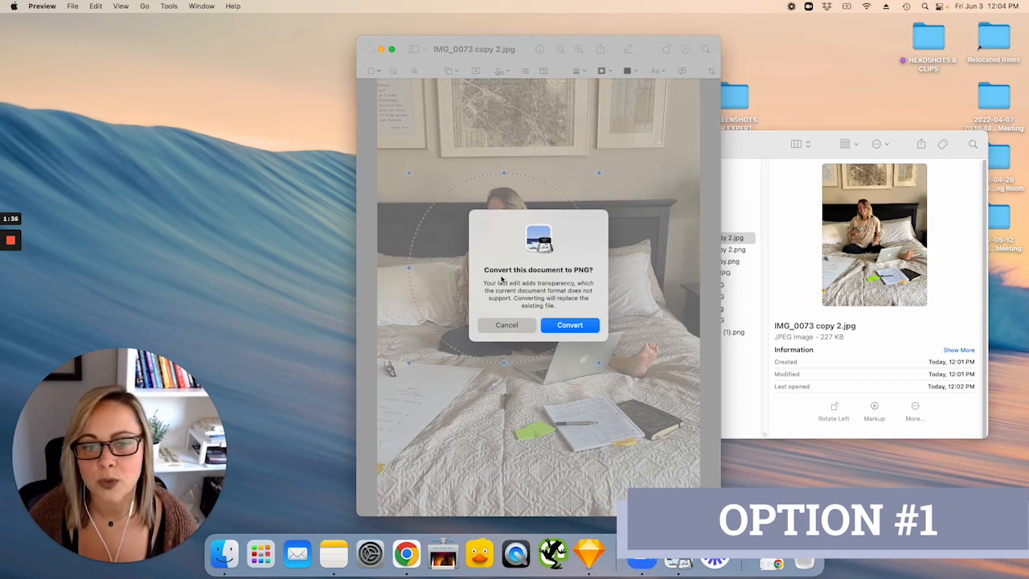
mouse_move(586, 276)
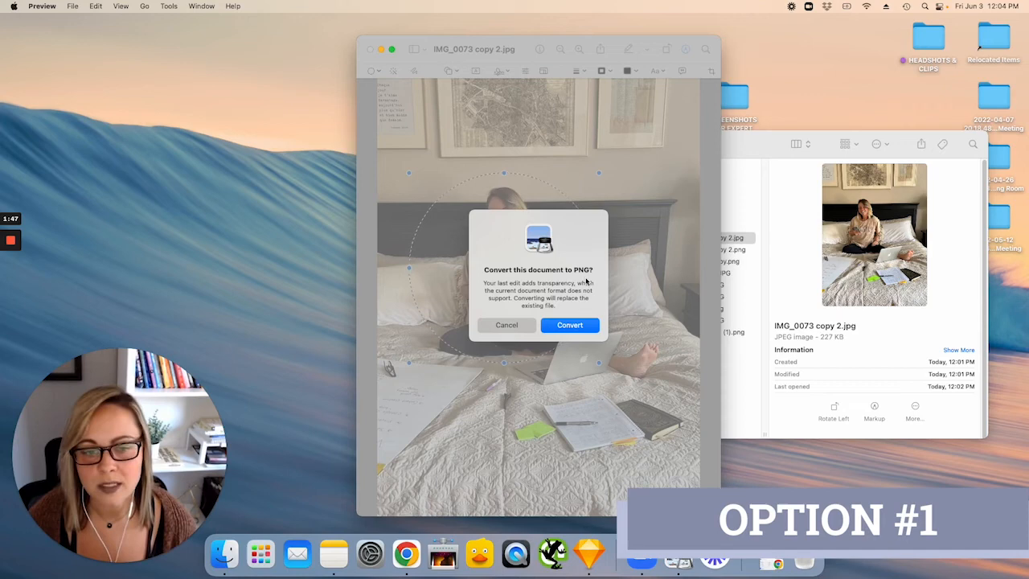
mouse_move(549, 151)
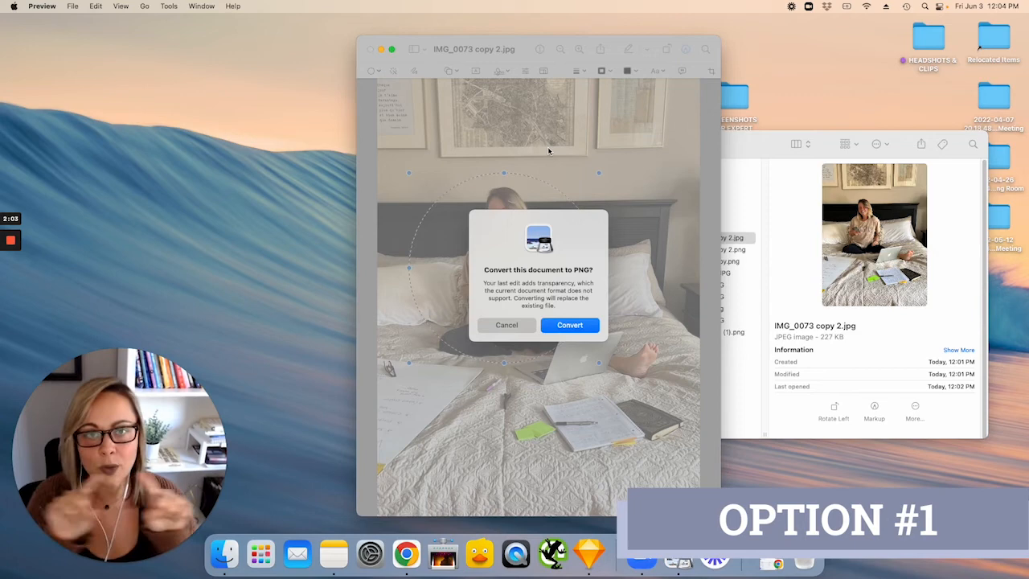
Convert the cropped photo to PNG and save it under the name 'dsdscircle'.
click(569, 324)
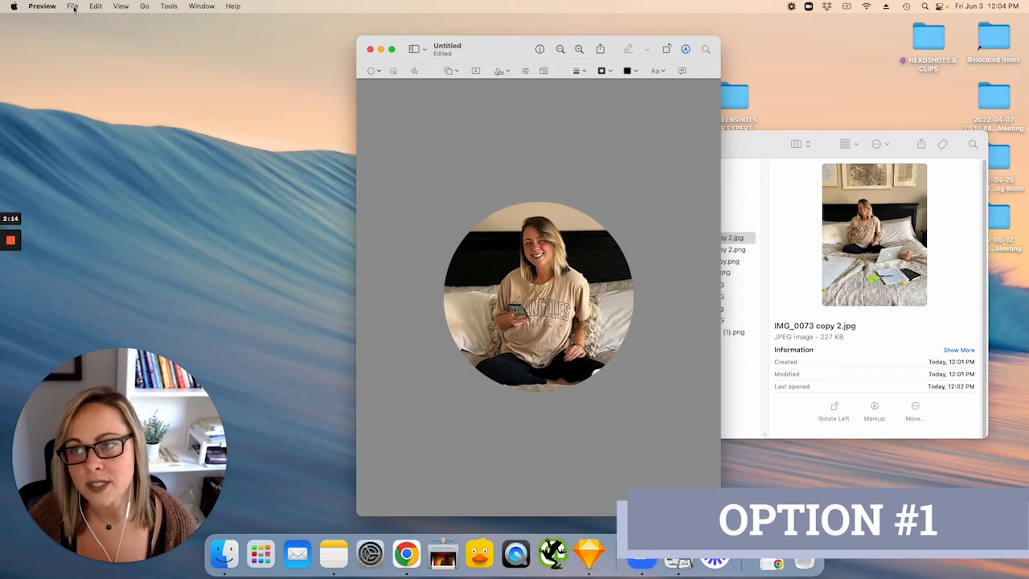
click(73, 6)
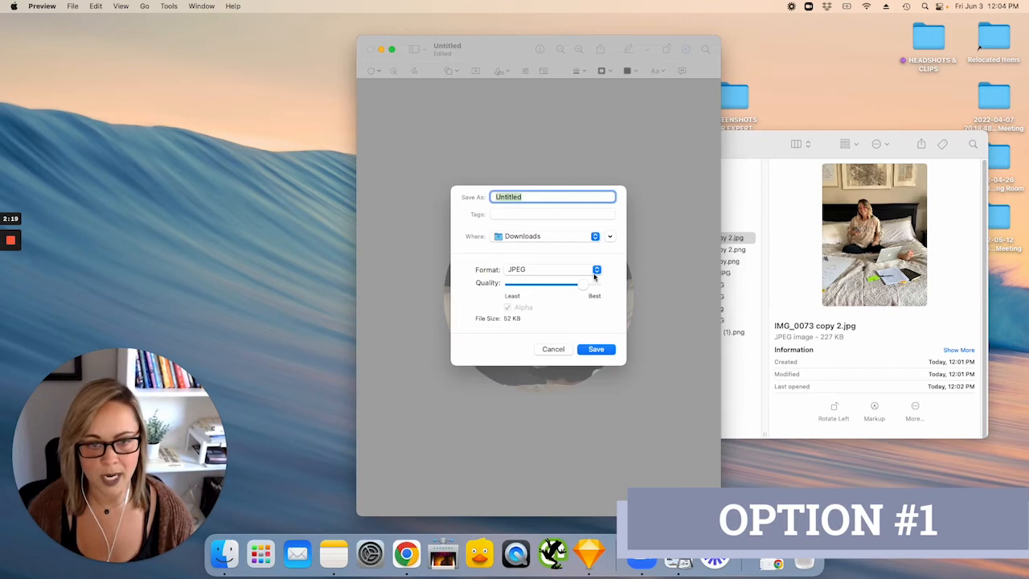
text(dsdscircle)
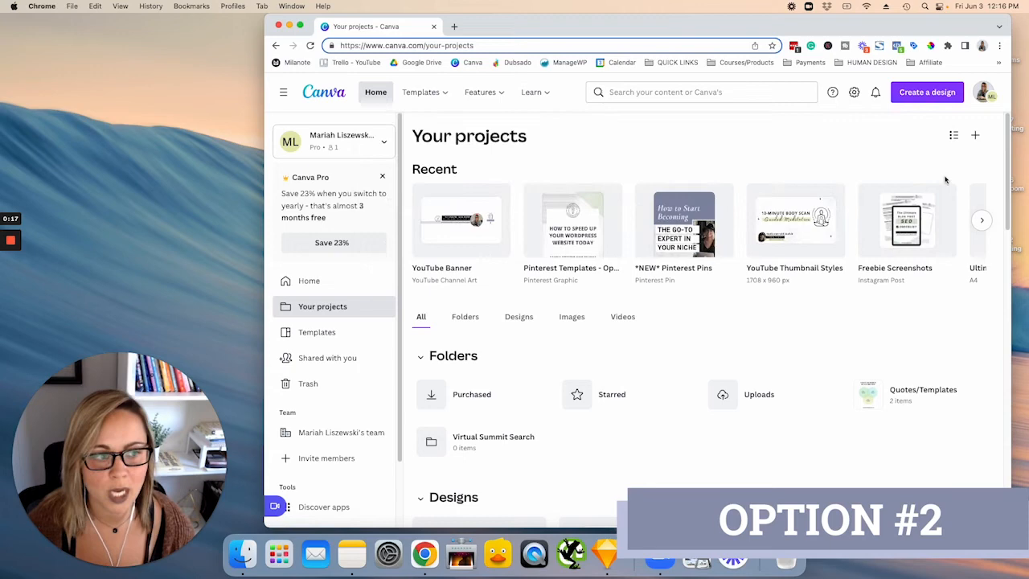
Start a new Logo design and bring up Elements and the uploaded photos.
click(926, 92)
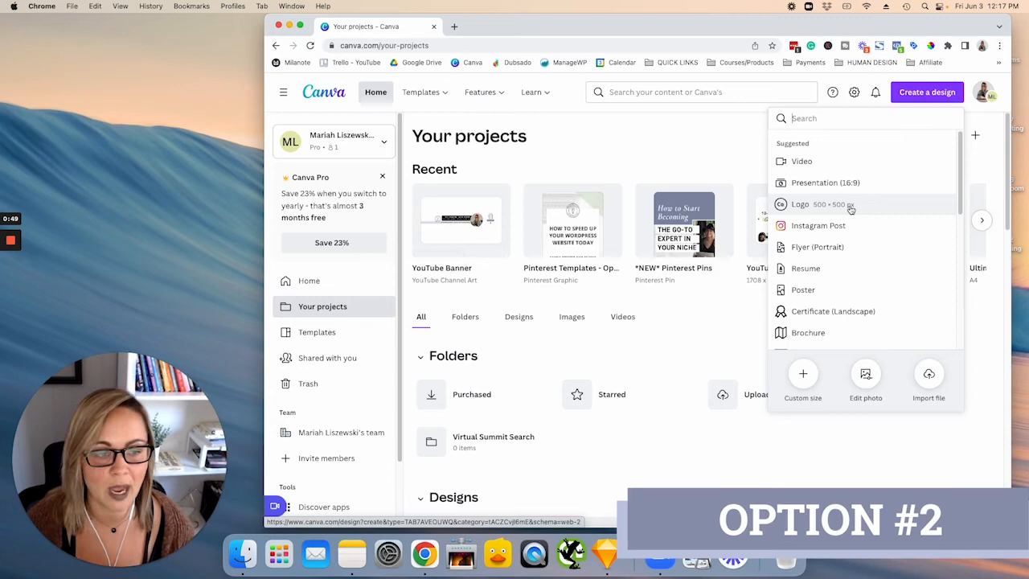
click(800, 202)
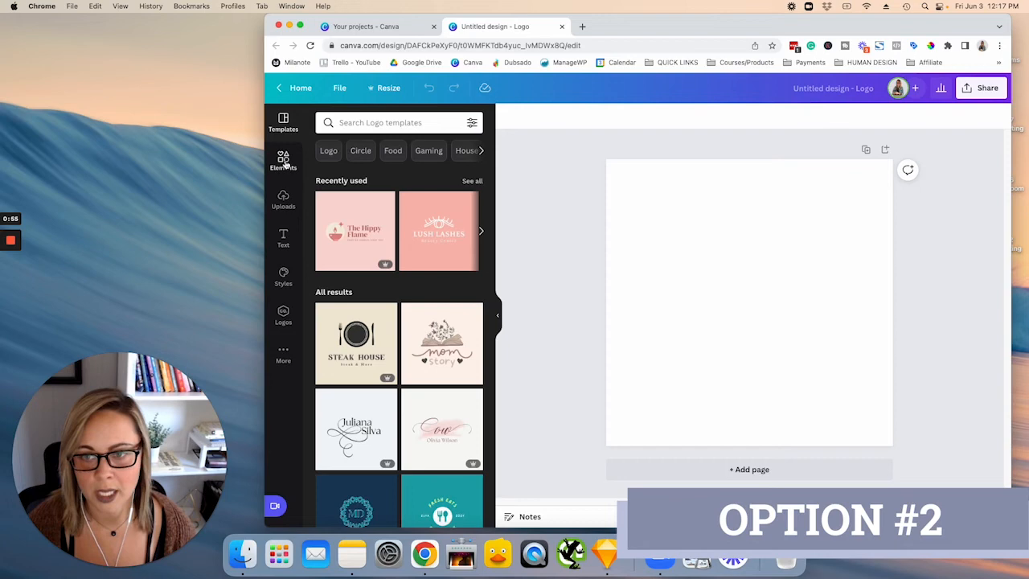
click(282, 159)
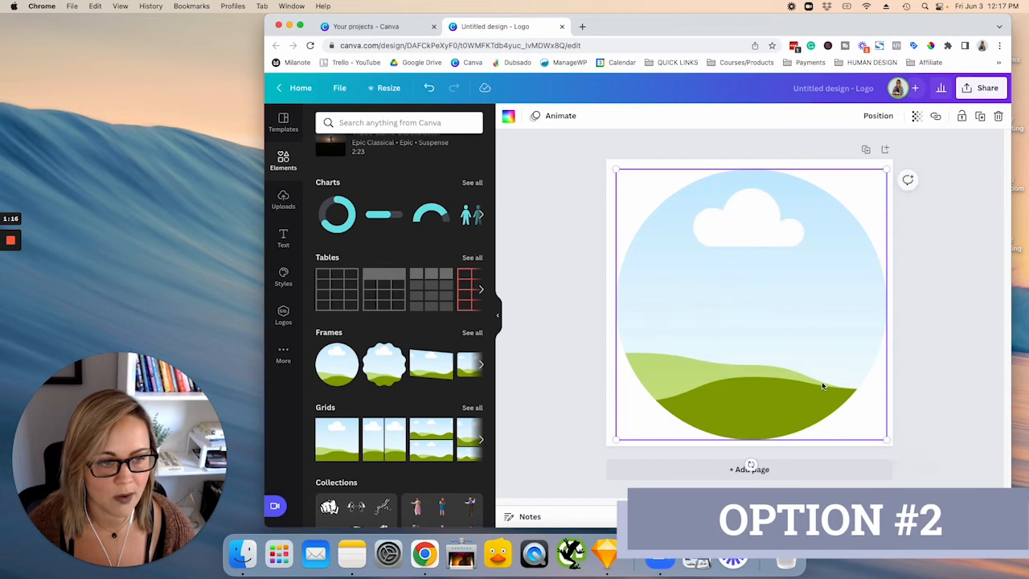
click(282, 199)
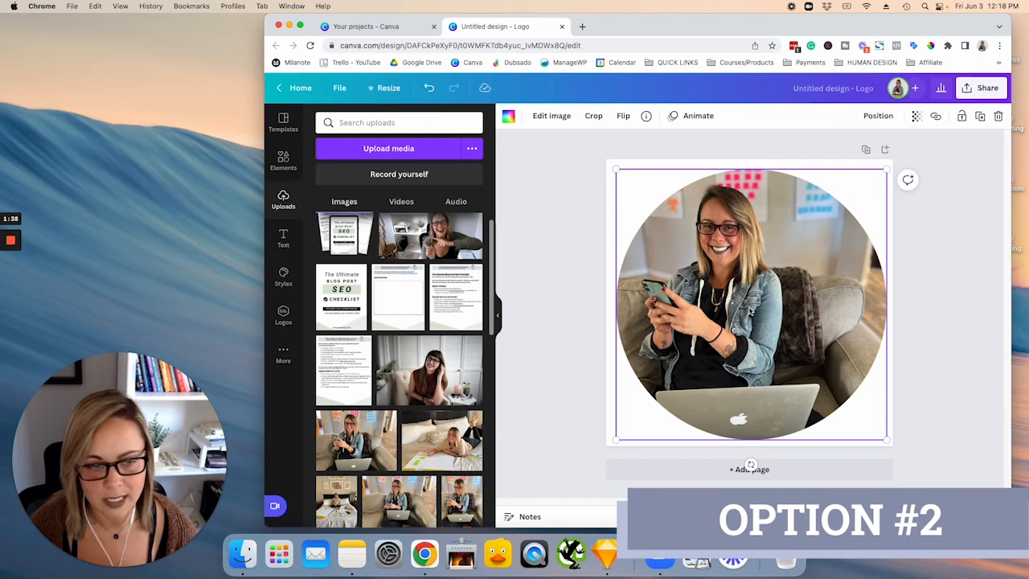
Reposition the headshot to centre the woman in the circle frame and confirm.
click(593, 116)
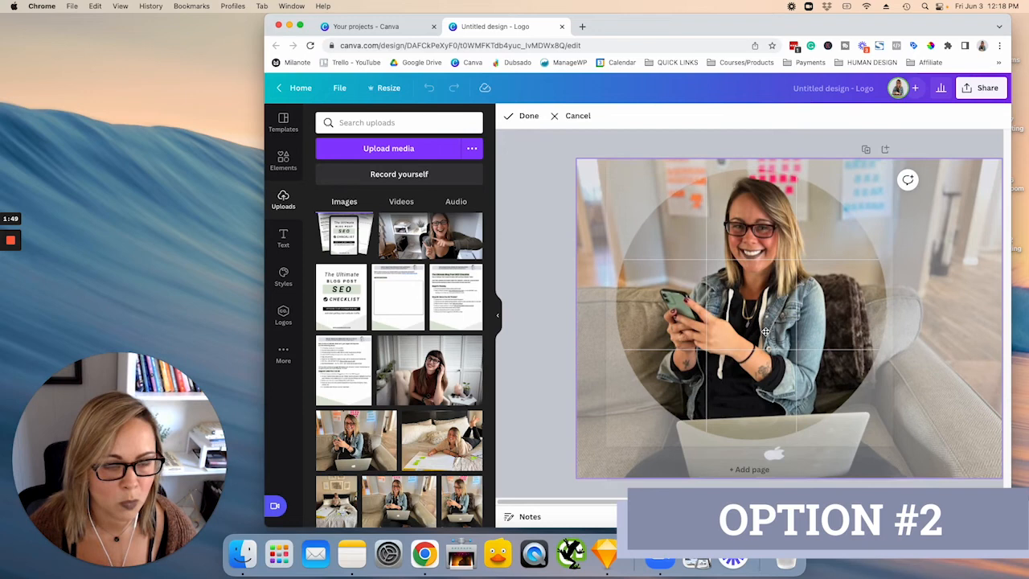
click(527, 116)
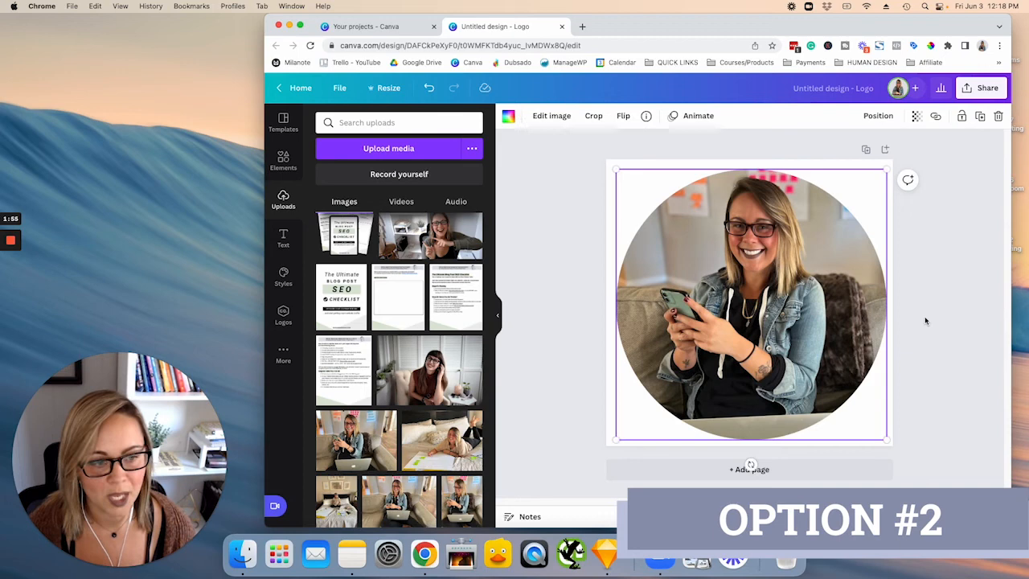
click(971, 297)
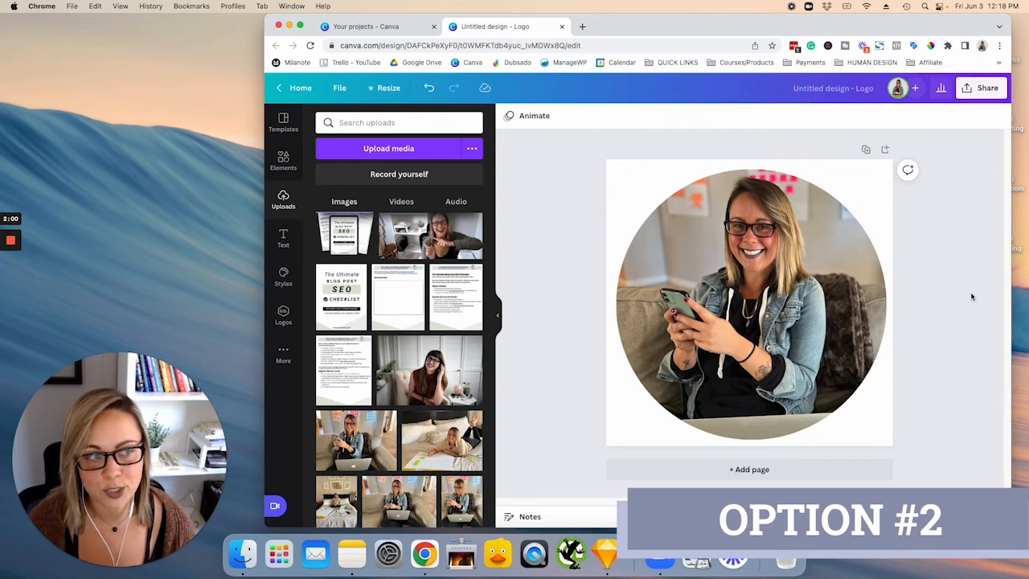
Bring up the PNG download settings, toggling the transparent background option.
click(987, 87)
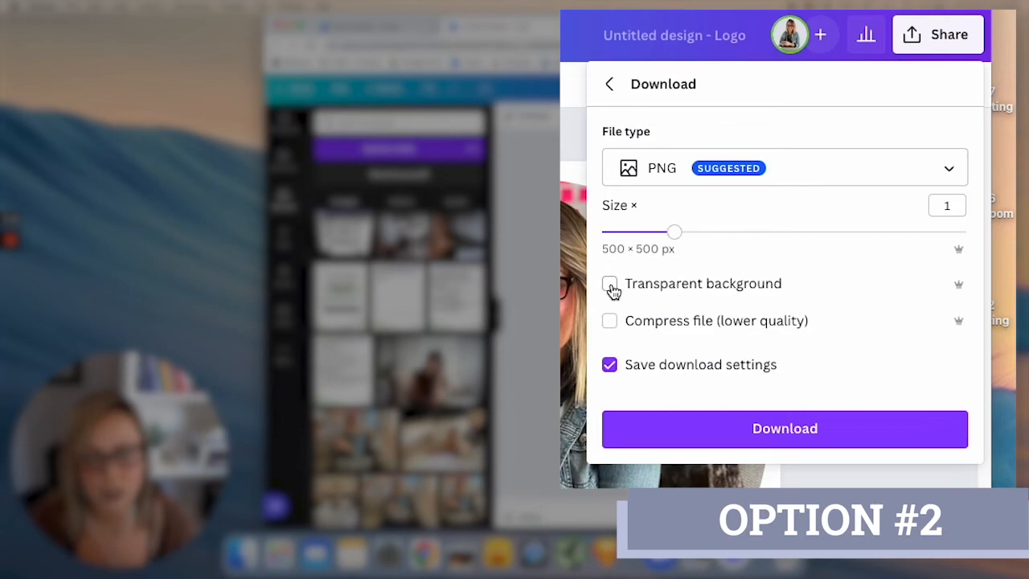
click(609, 283)
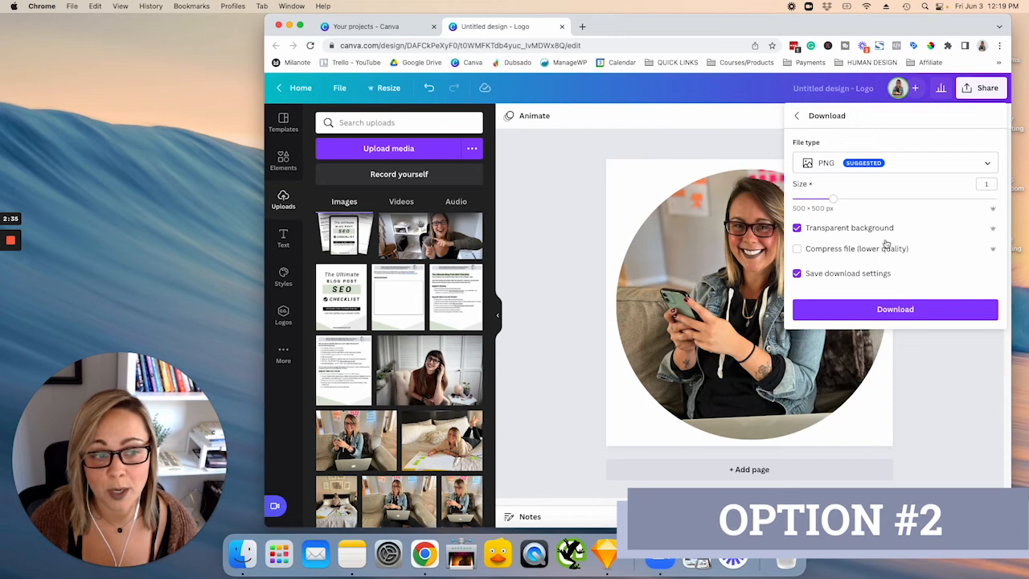
click(797, 228)
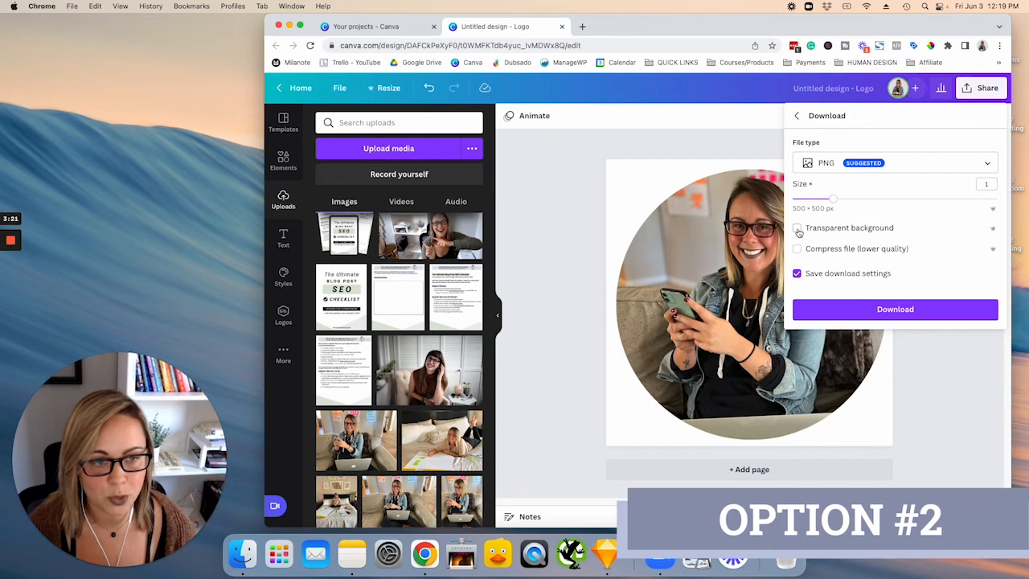
Download the 500×500 round headshot as a PNG with transparent background.
click(893, 309)
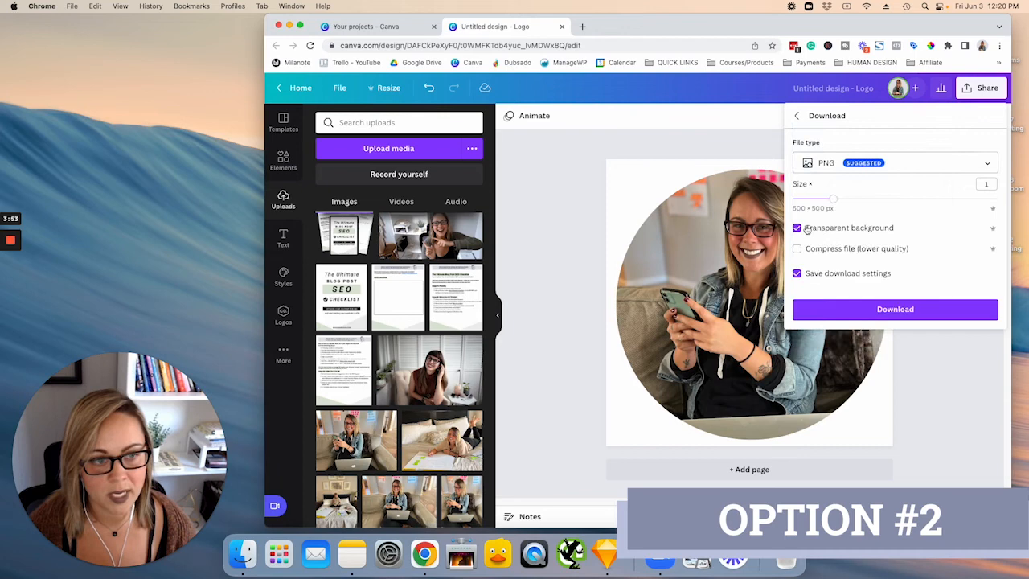
click(894, 309)
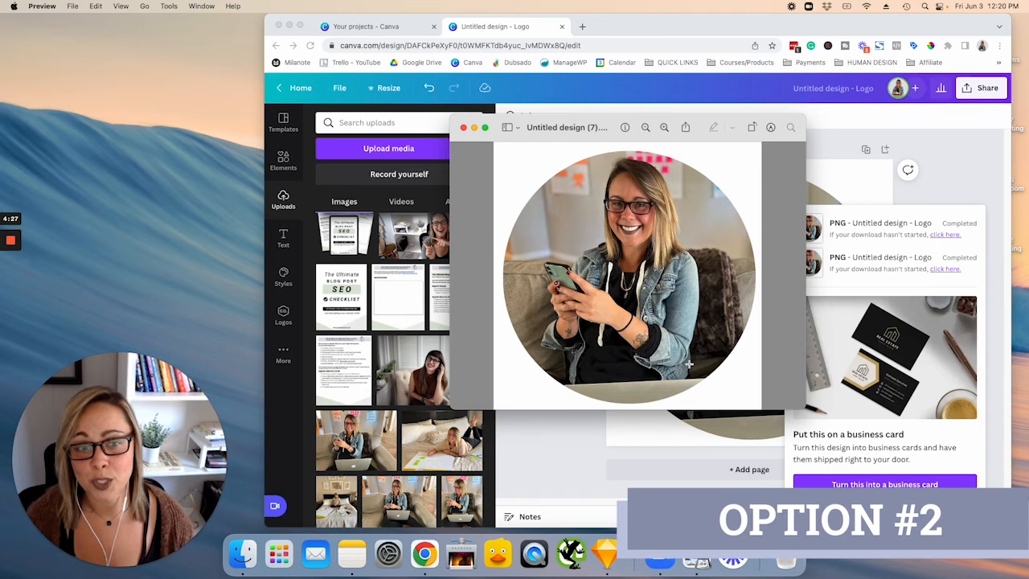
mouse_move(762, 210)
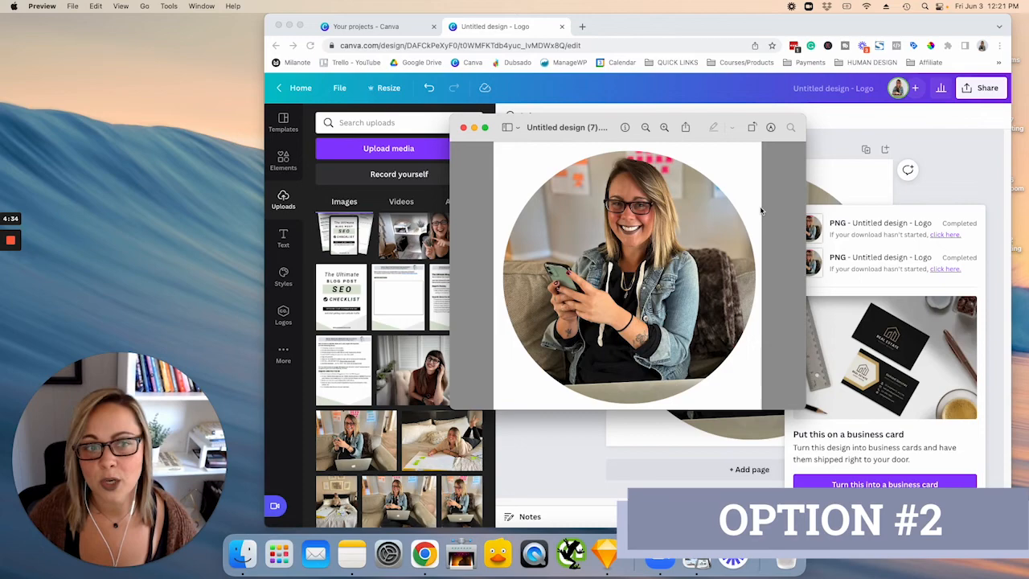